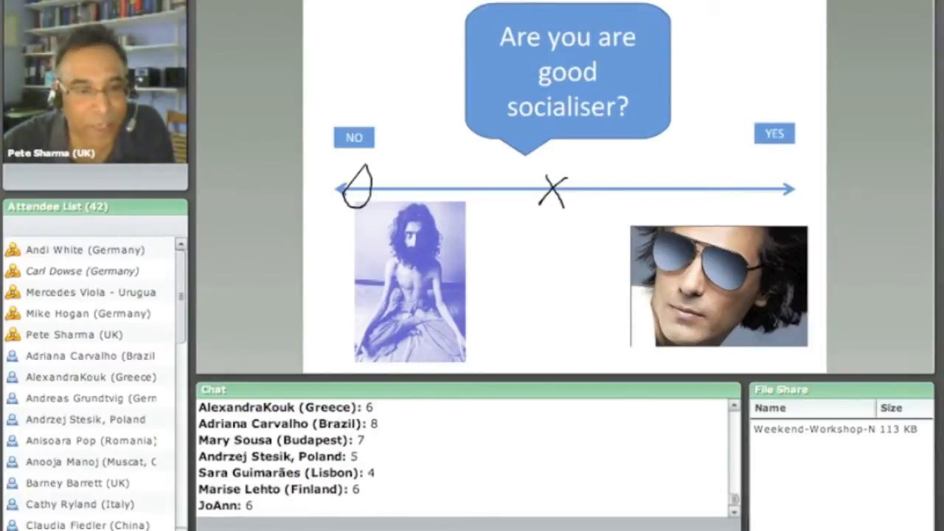
Step: Draw a short pencil arrow just right of the X mark, pointing toward YES
{"action": "left_click_drag", "start_coordinate": [557, 189], "coordinate": [604, 177]}
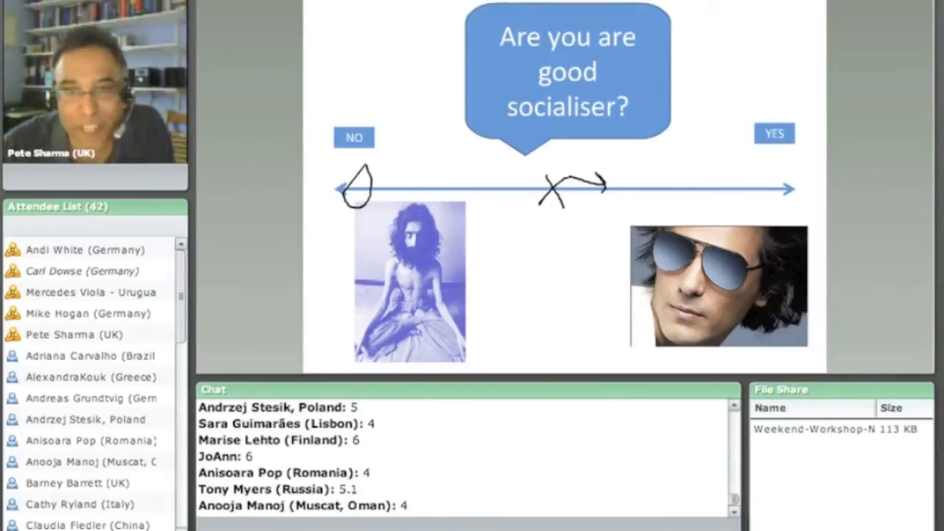